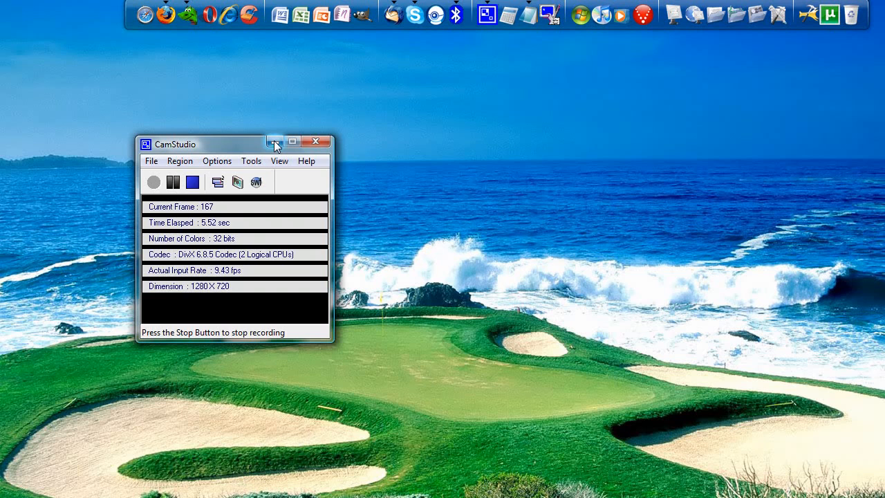
Minimize the CamStudio recorder window to clear the desktop
{"action": "left_click", "coordinate": [275, 141]}
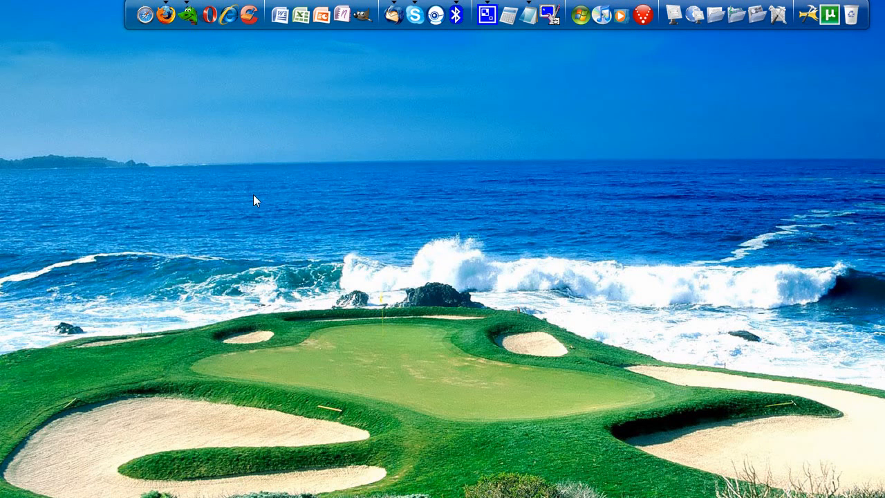
{"action": "mouse_move", "coordinate": [169, 27]}
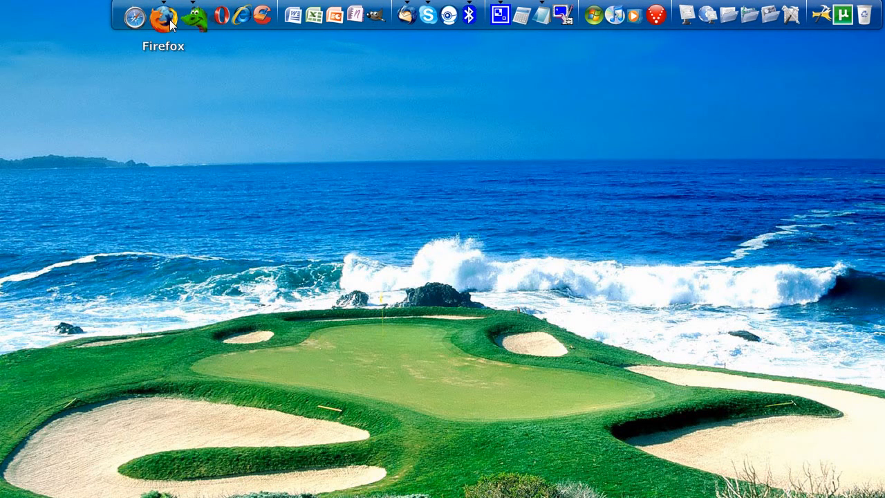
Launch Firefox and Google search for '1440x900'
{"action": "left_click", "coordinate": [164, 15]}
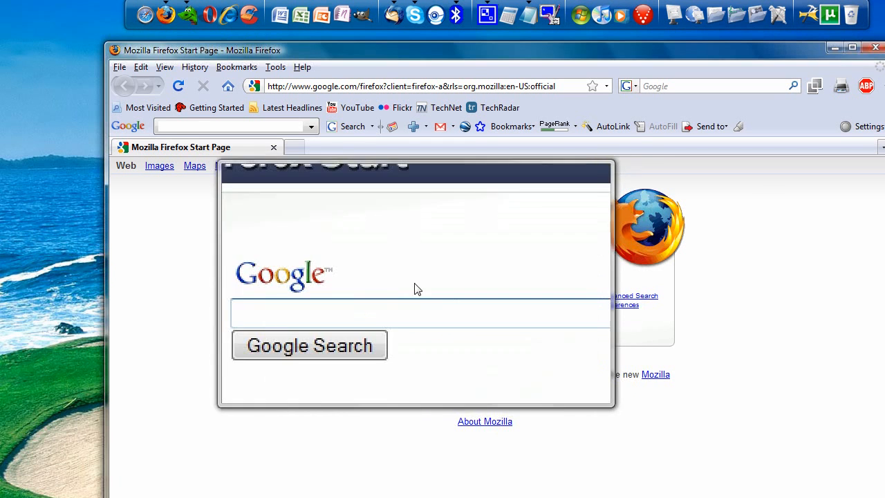
{"action": "type", "text": "1440"}
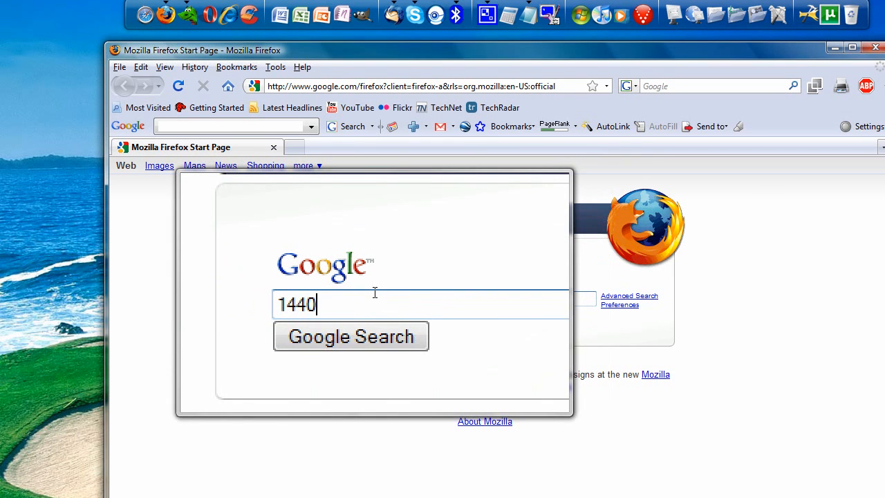
{"action": "type", "text": "x900"}
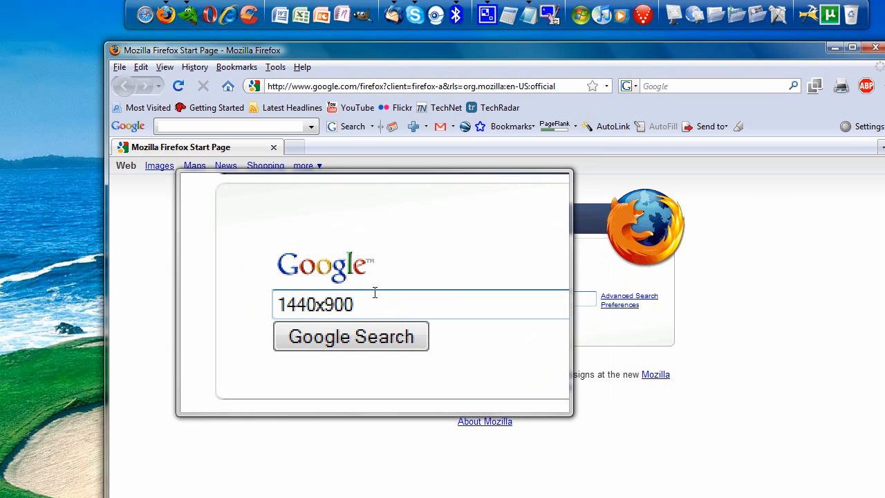
{"action": "left_click", "coordinate": [350, 336]}
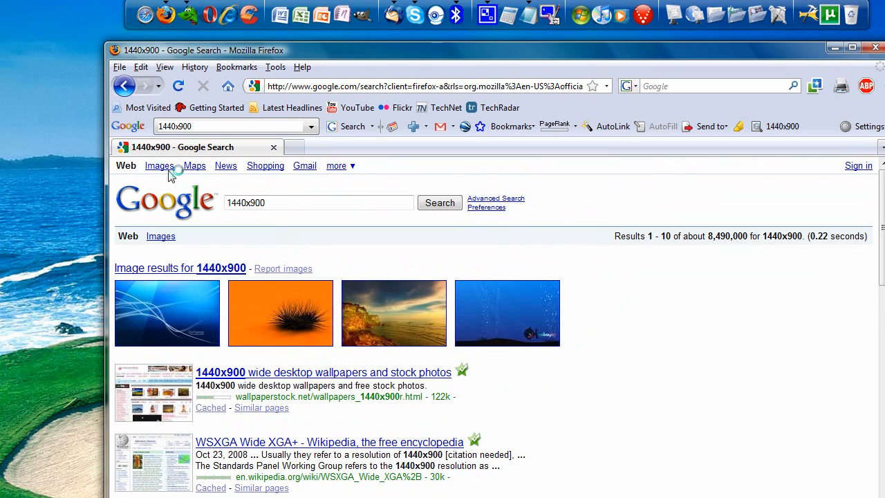
Switch to Google Images for 1440x900 and scroll down the results
{"action": "left_click", "coordinate": [159, 165]}
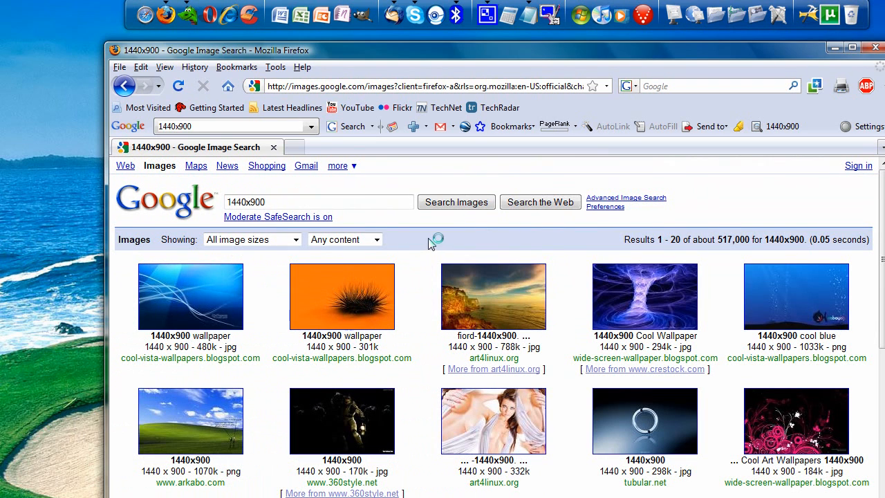
{"action": "scroll", "scroll_direction": "down", "scroll_amount": 3}
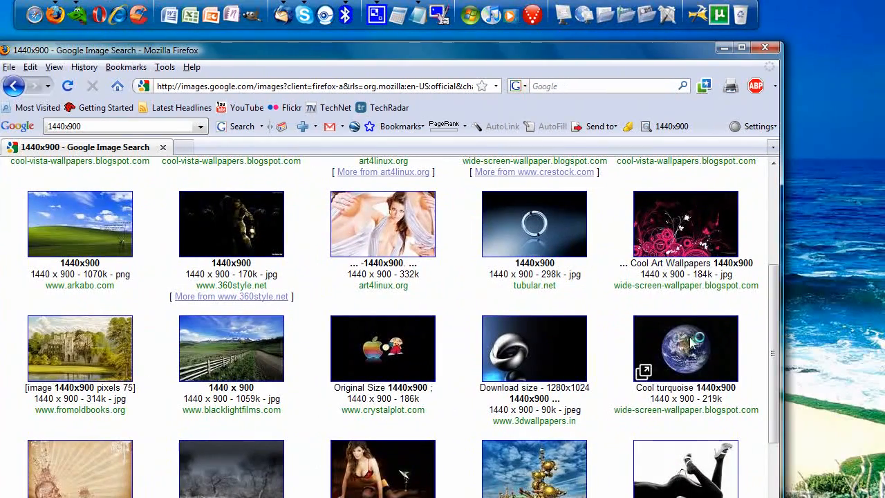
Open the Earth-from-space result at full 100% size and right-click it
{"action": "left_click", "coordinate": [685, 348]}
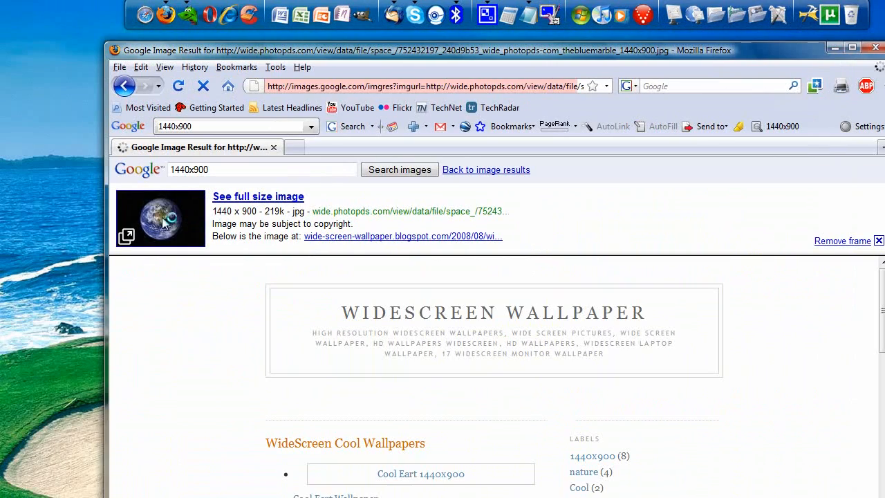
{"action": "left_click", "coordinate": [258, 197]}
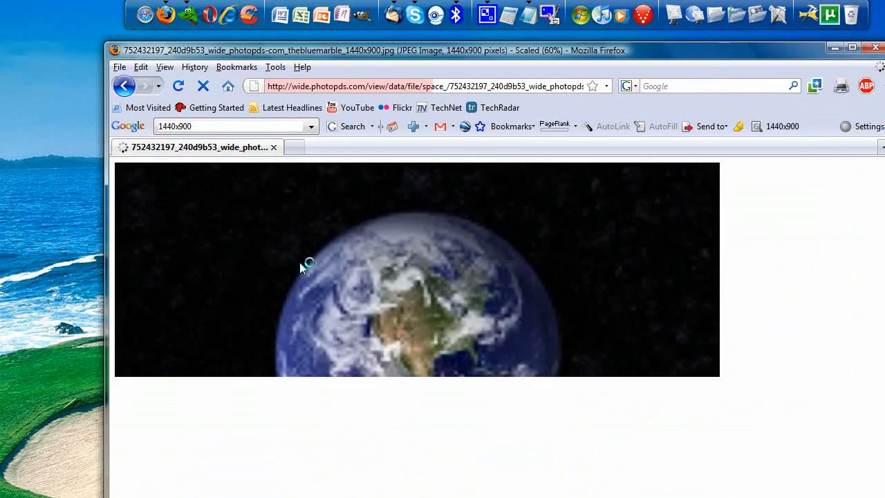
{"action": "left_click", "coordinate": [309, 266]}
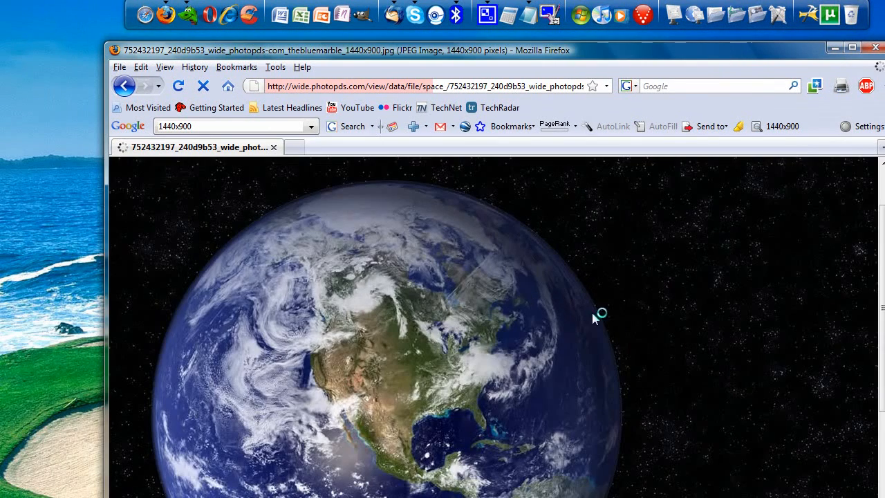
{"action": "right_click", "coordinate": [600, 312]}
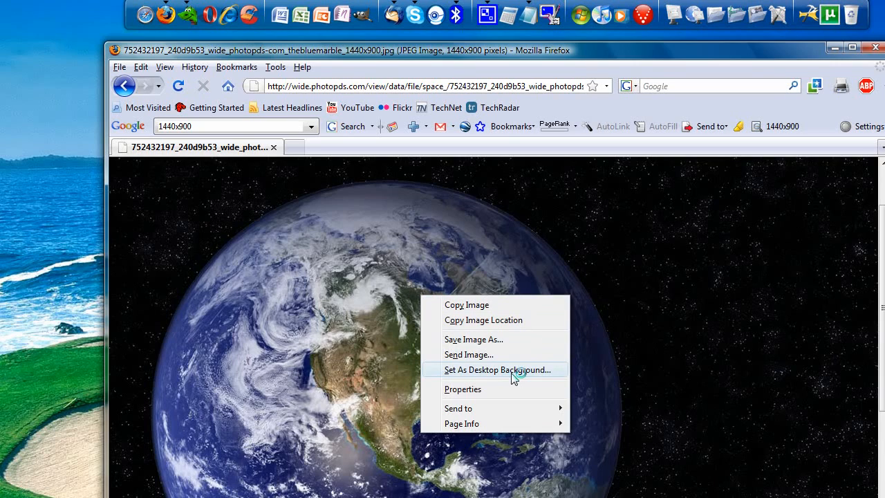
{"action": "left_click", "coordinate": [497, 369]}
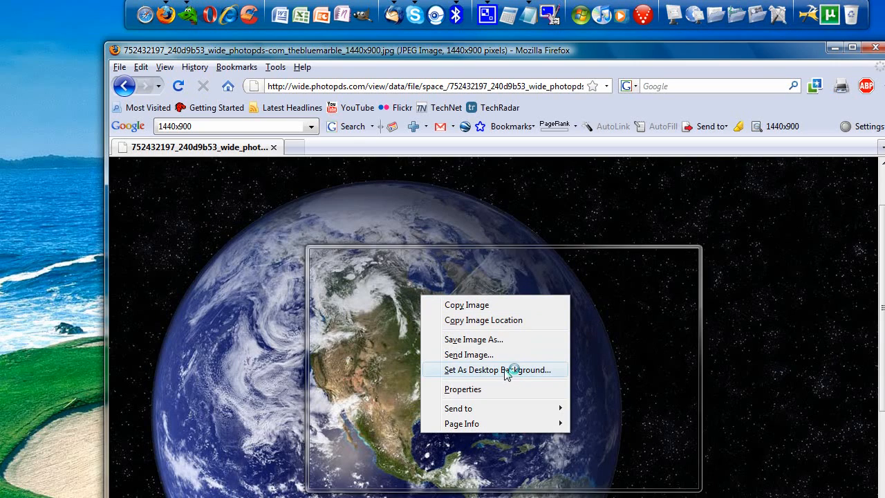
{"action": "left_click", "coordinate": [496, 369]}
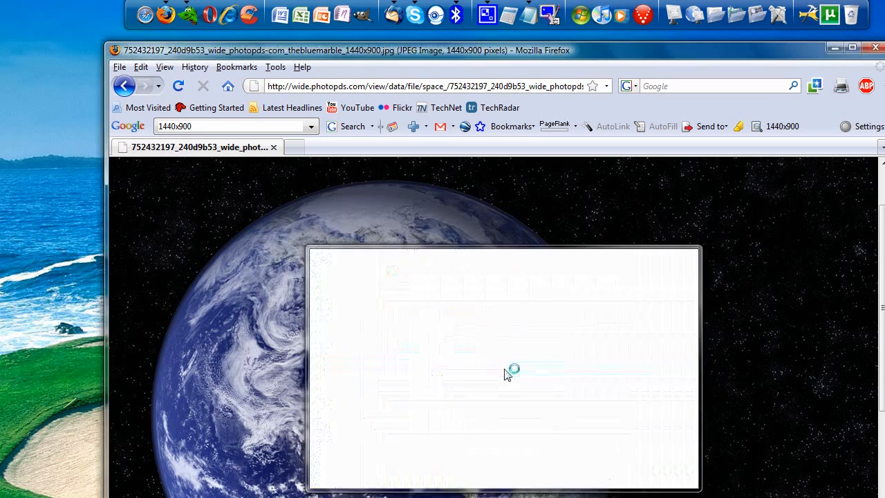
{"action": "right_click", "coordinate": [508, 373]}
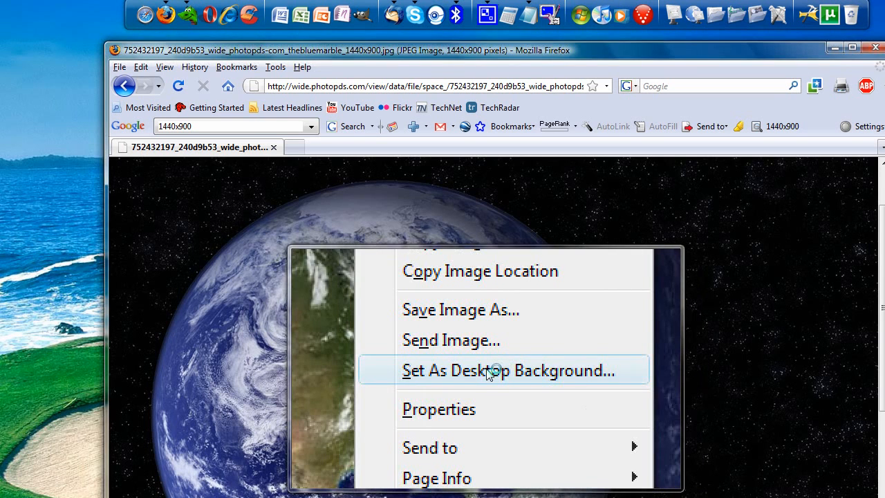
Set the Earth image as desktop background with Stretch position
{"action": "left_click", "coordinate": [507, 370]}
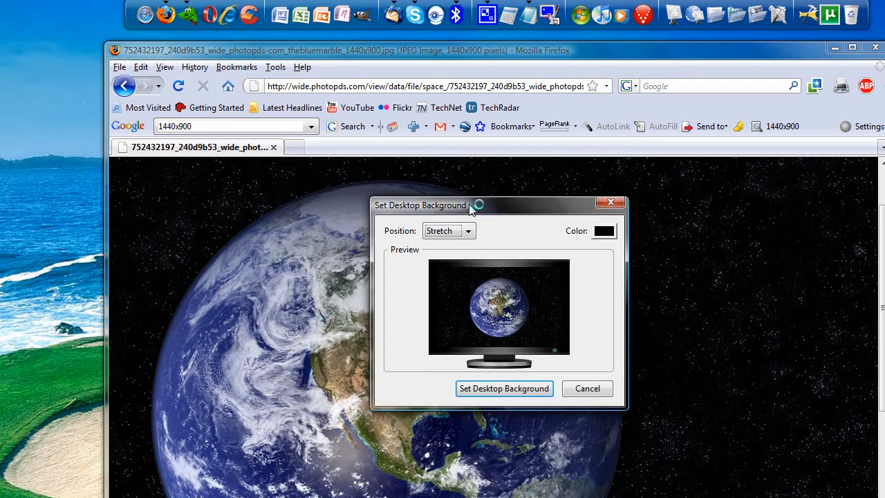
{"action": "left_click", "coordinate": [448, 230]}
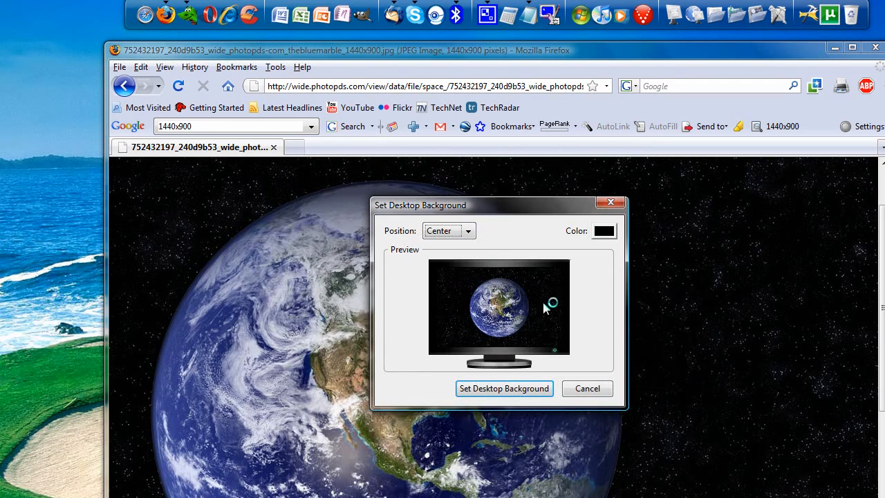
{"action": "left_click", "coordinate": [448, 230]}
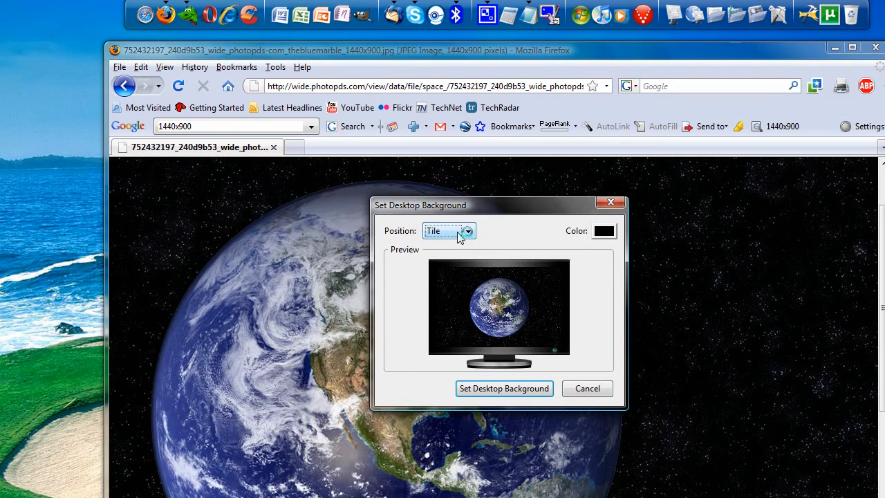
{"action": "left_click", "coordinate": [432, 230]}
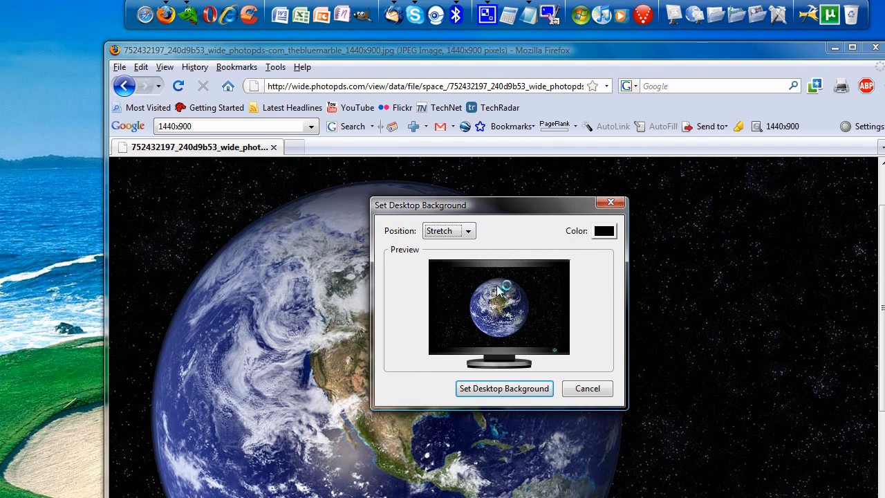
{"action": "mouse_move", "coordinate": [273, 249]}
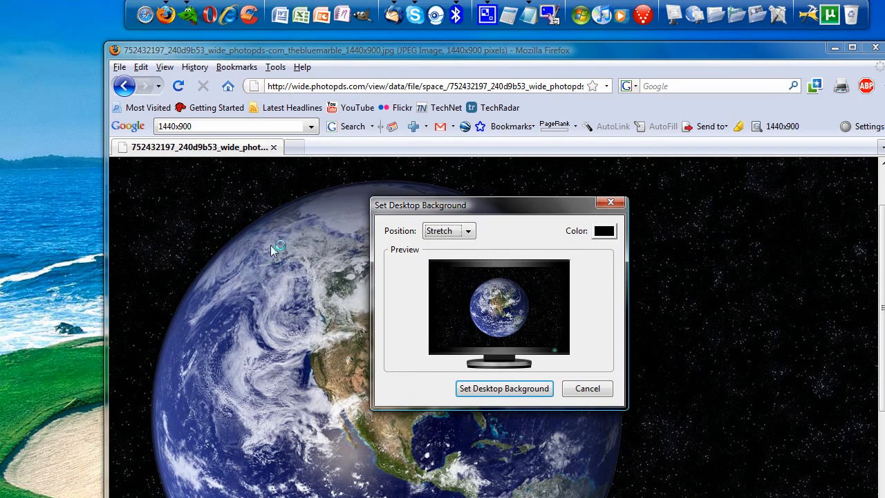
{"action": "mouse_move", "coordinate": [582, 289]}
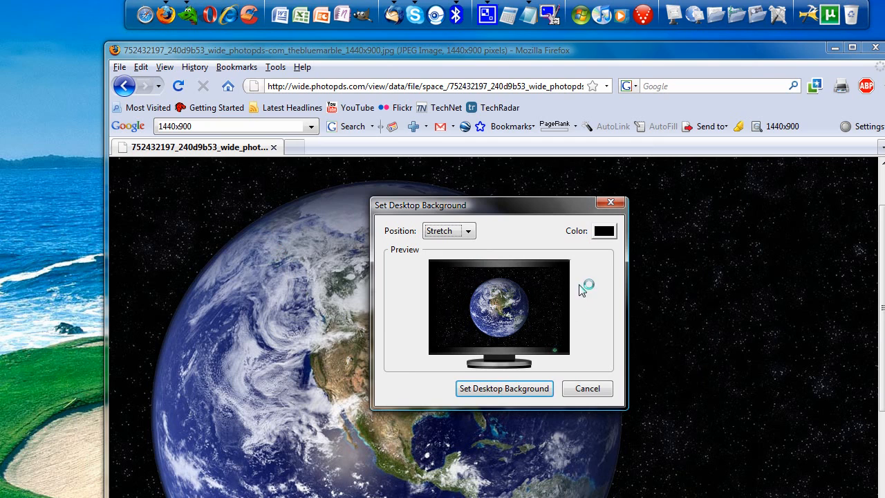
{"action": "mouse_move", "coordinate": [605, 235]}
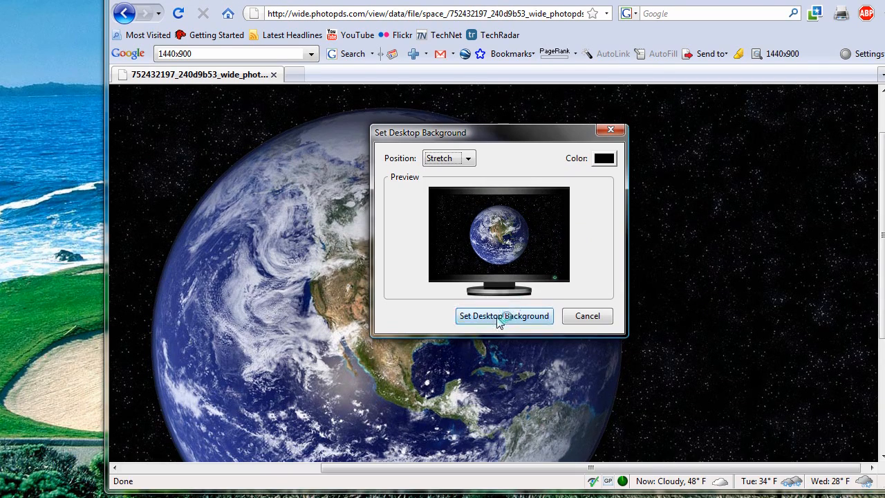
{"action": "left_click", "coordinate": [504, 316]}
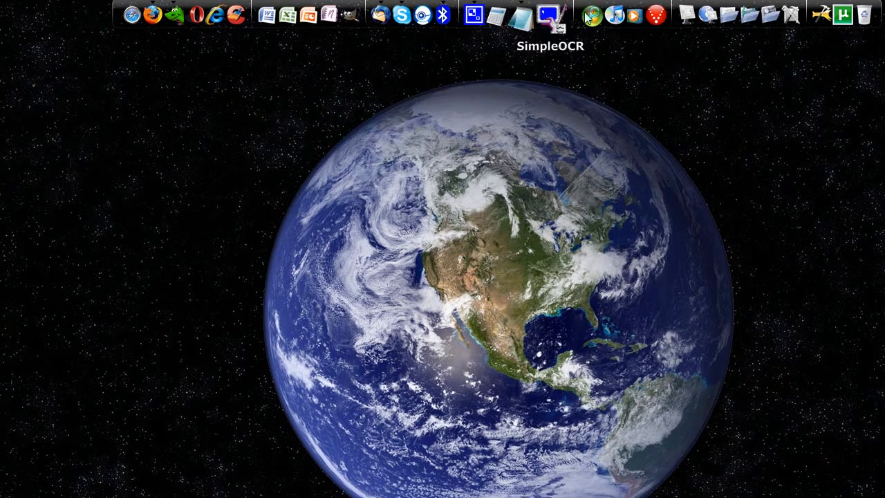
Right-click the desktop and choose Personalize
{"action": "right_click", "coordinate": [366, 207]}
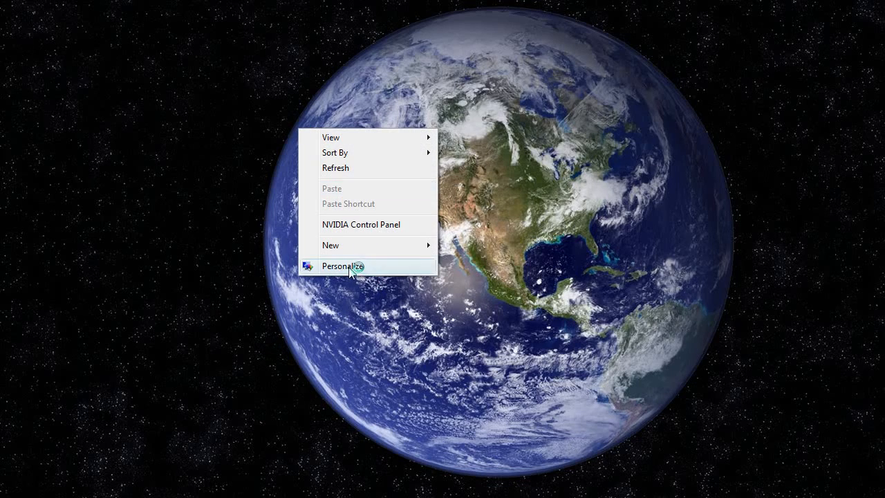
{"action": "left_click", "coordinate": [342, 266]}
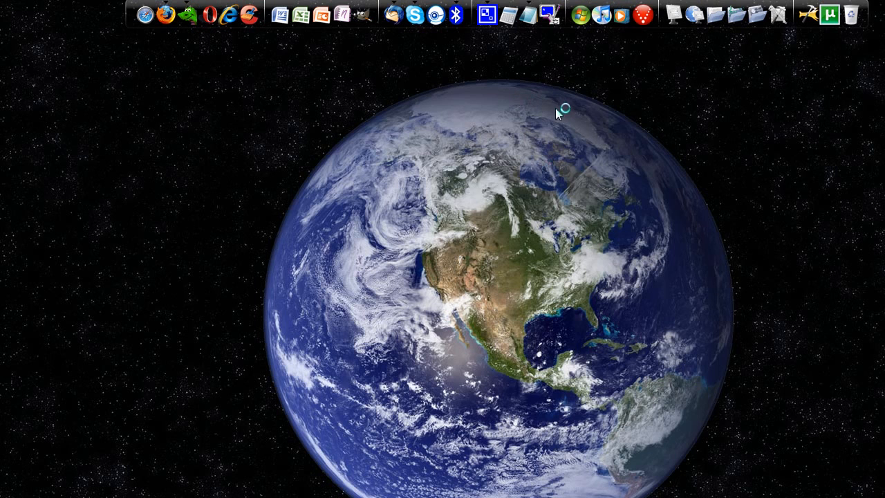
{"action": "mouse_move", "coordinate": [427, 225]}
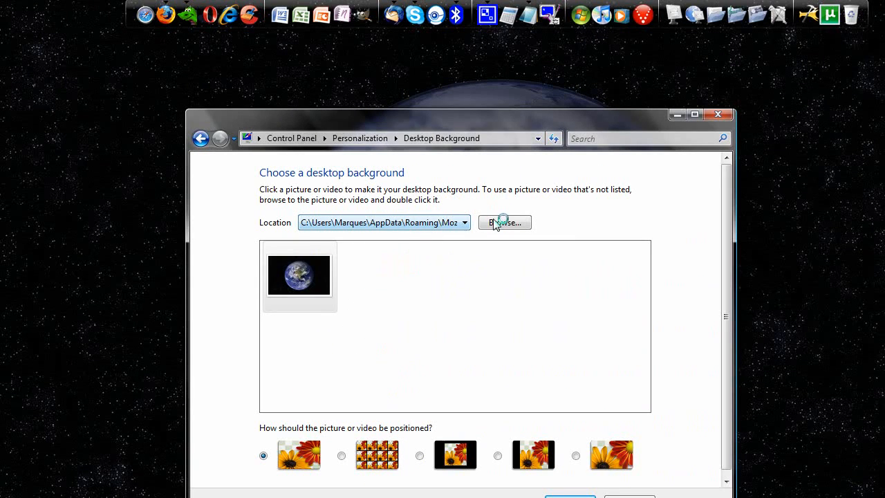
Set the picture location to Windows Wallpapers and browse the wallpapers
{"action": "left_click", "coordinate": [464, 222]}
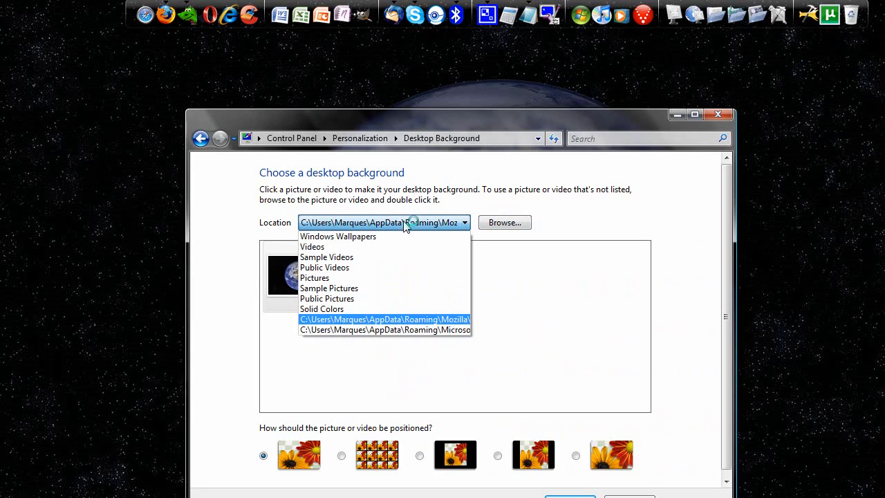
{"action": "left_click", "coordinate": [338, 235]}
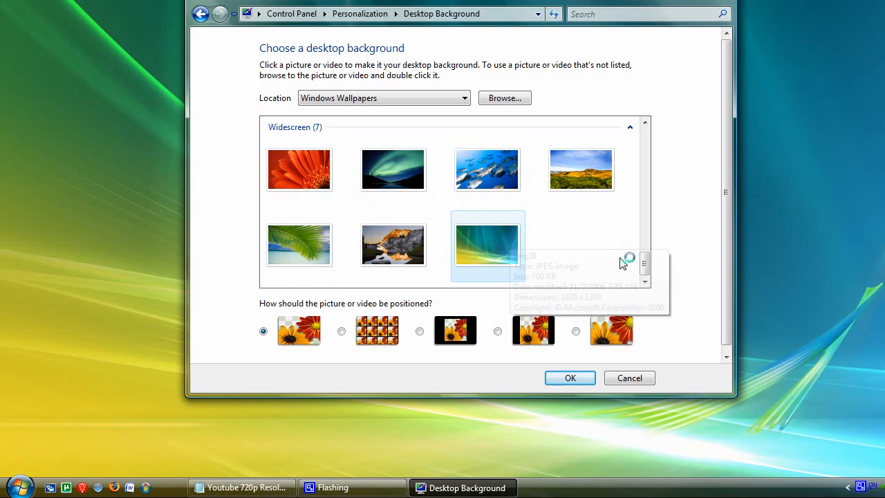
{"action": "scroll", "scroll_direction": "down", "scroll_amount": 3}
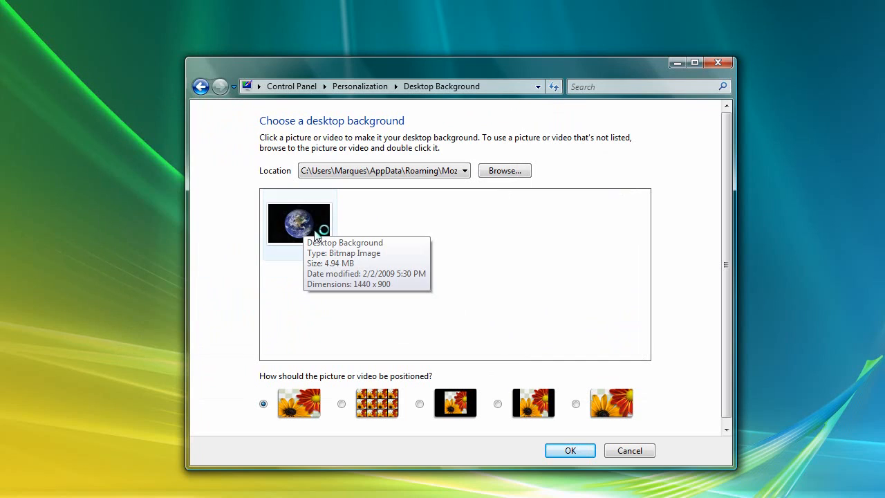
Choose the saved Earth thumbnail as the desktop background
{"action": "left_click", "coordinate": [299, 223]}
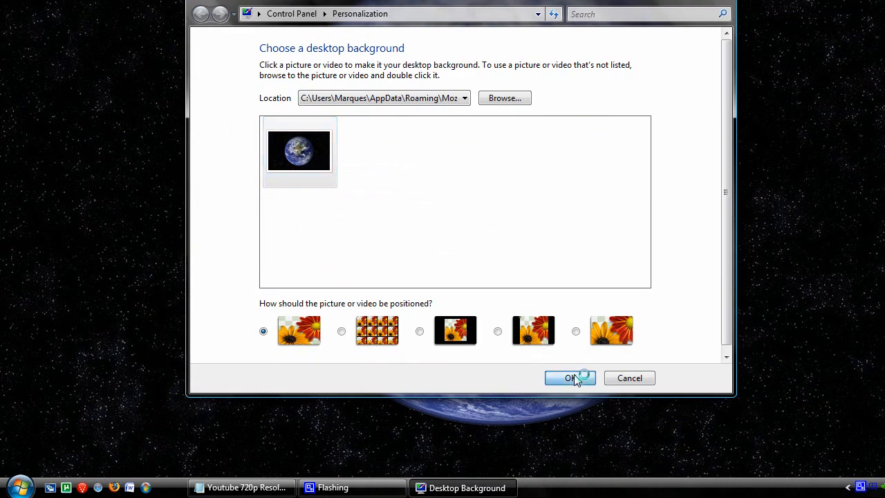
Close background settings with OK and search Google Images for '1440x900'
{"action": "left_click", "coordinate": [569, 377]}
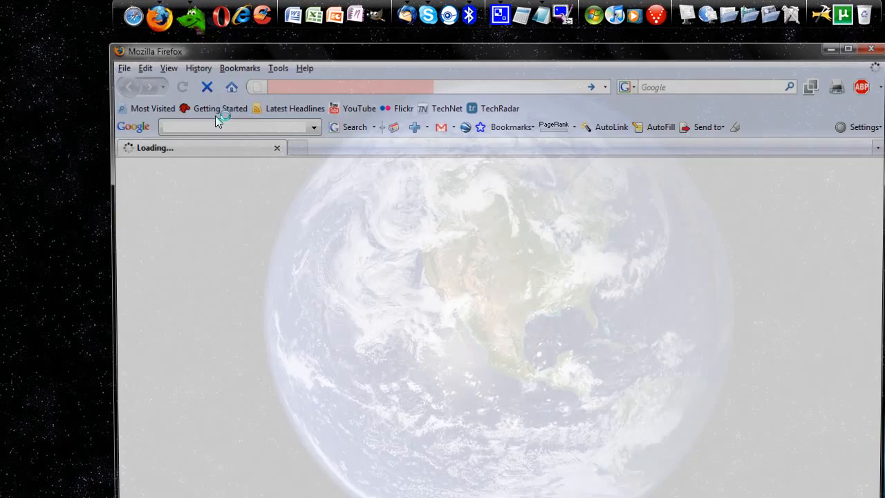
{"action": "type", "text": "1440"}
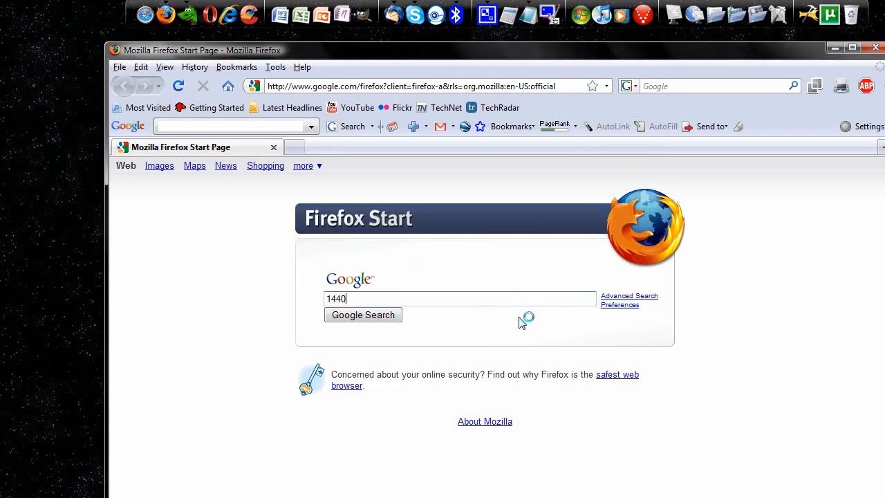
{"action": "type", "text": "x900"}
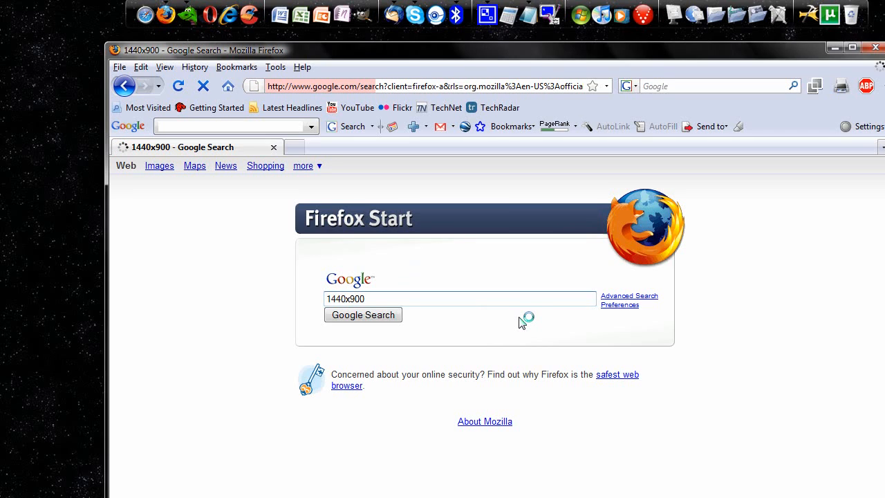
{"action": "mouse_move", "coordinate": [197, 200]}
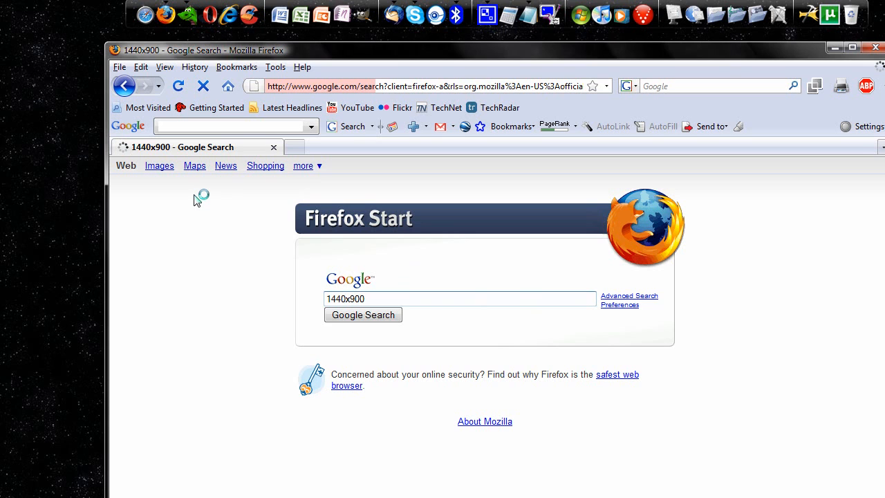
{"action": "left_click", "coordinate": [874, 47]}
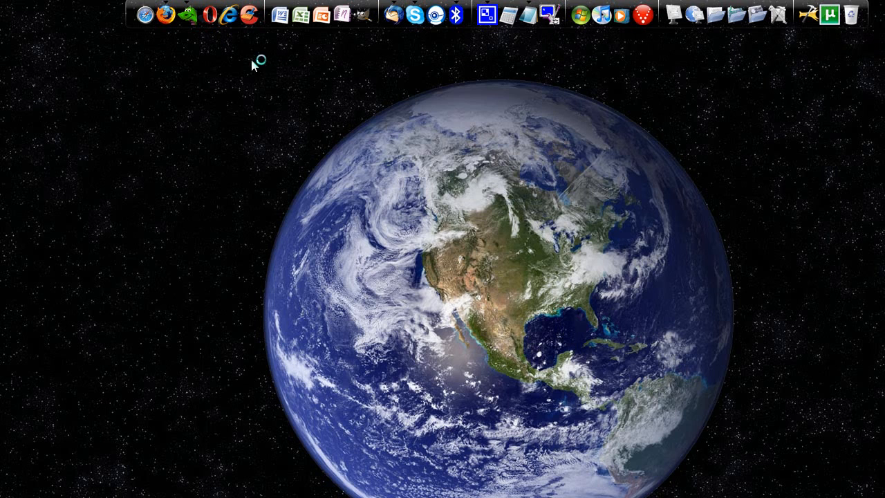
{"action": "mouse_move", "coordinate": [427, 266]}
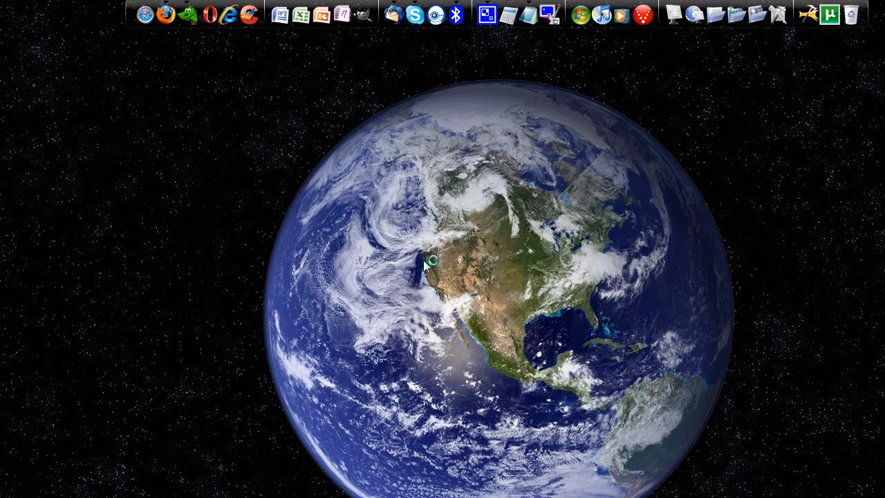
{"action": "mouse_move", "coordinate": [289, 109]}
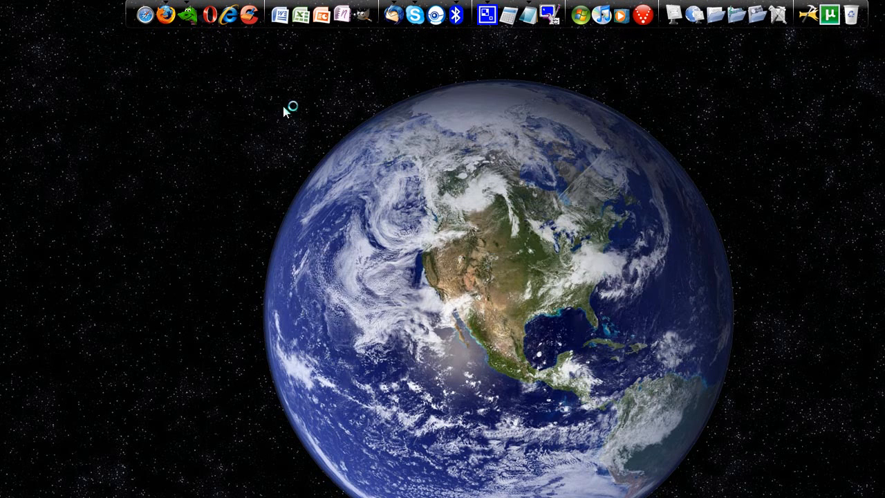
Reopen the 1440x900 image results and scroll toward the Next page (results 21–40)
{"action": "left_click", "coordinate": [166, 15]}
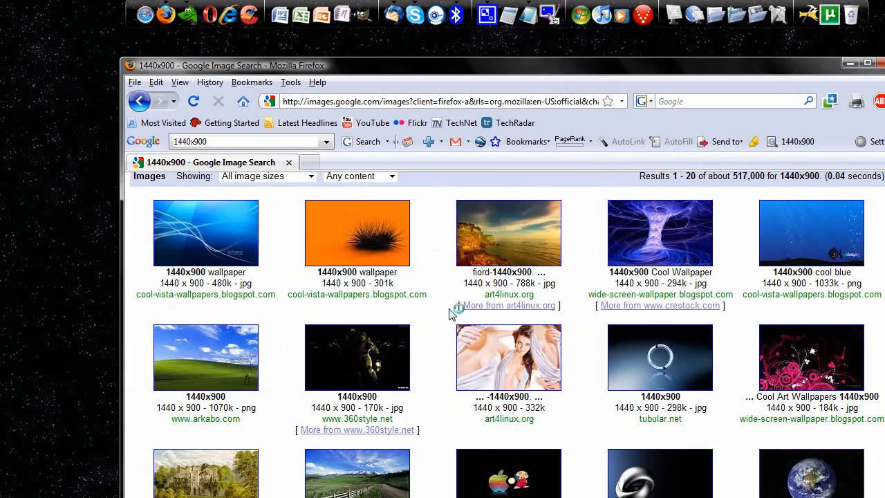
{"action": "scroll", "scroll_direction": "down", "scroll_amount": 3}
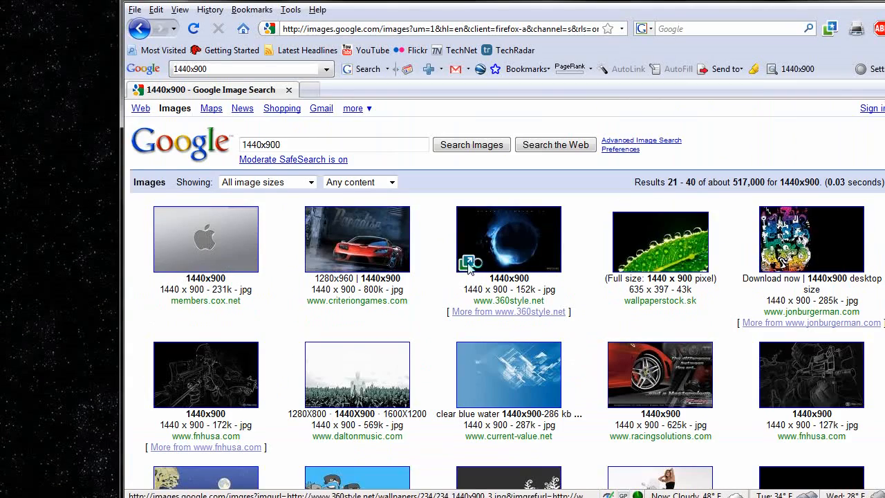
{"action": "scroll", "scroll_direction": "down", "scroll_amount": 3}
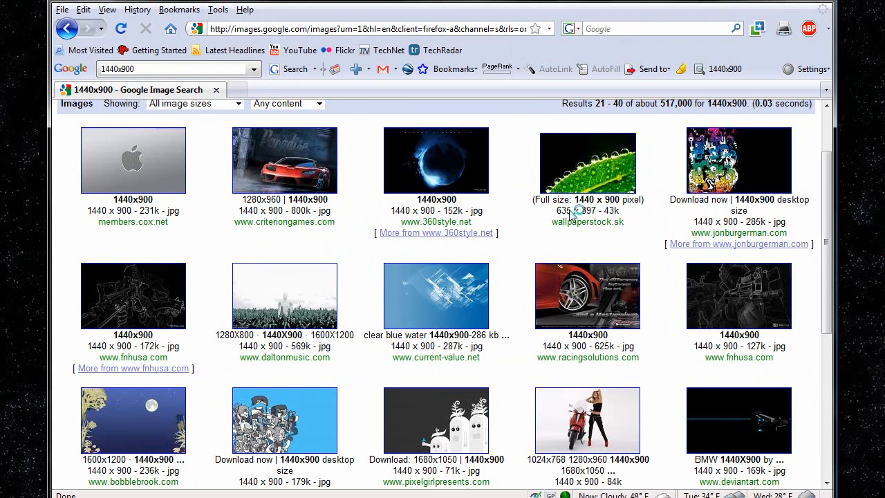
{"action": "mouse_move", "coordinate": [491, 232]}
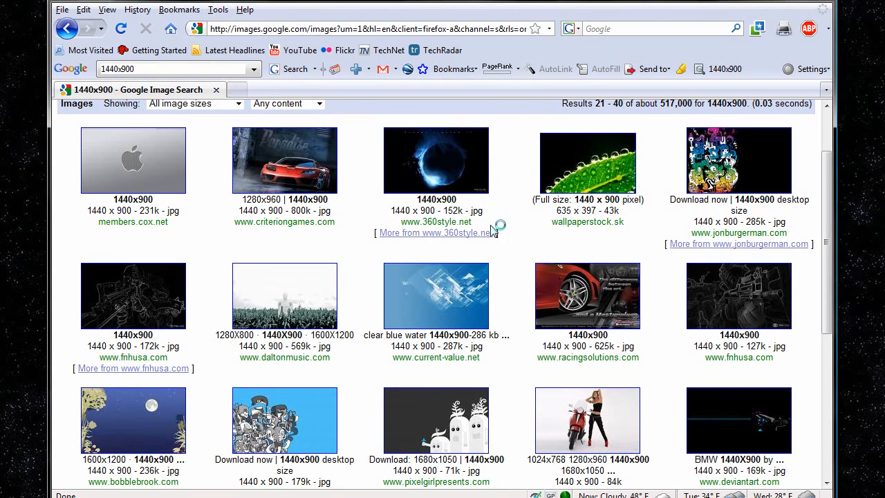